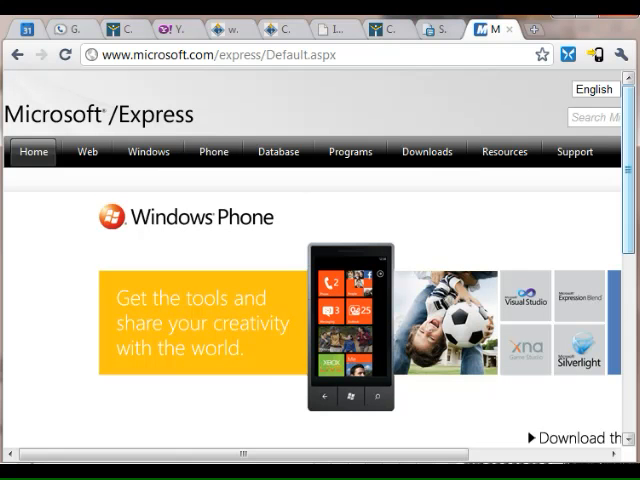
# Step: Scroll the Microsoft Express page down to the Build Applications for Web, Windows and Phone sections
pyautogui.scroll(-3)
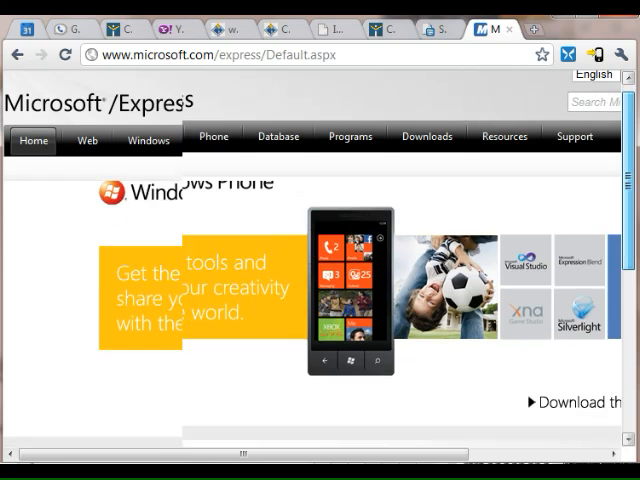
pyautogui.scroll(-3)
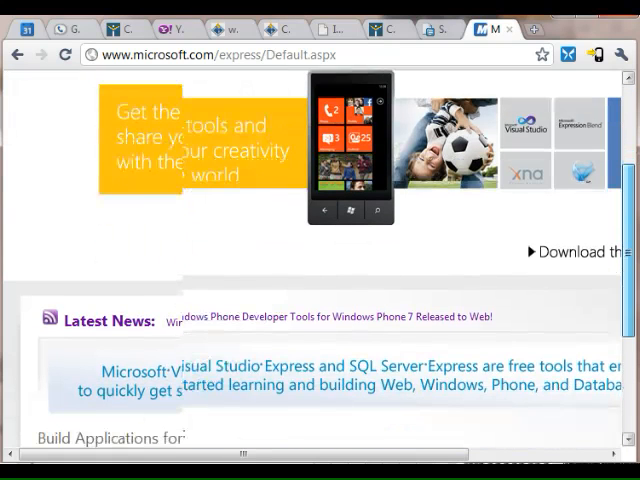
pyautogui.scroll(-3)
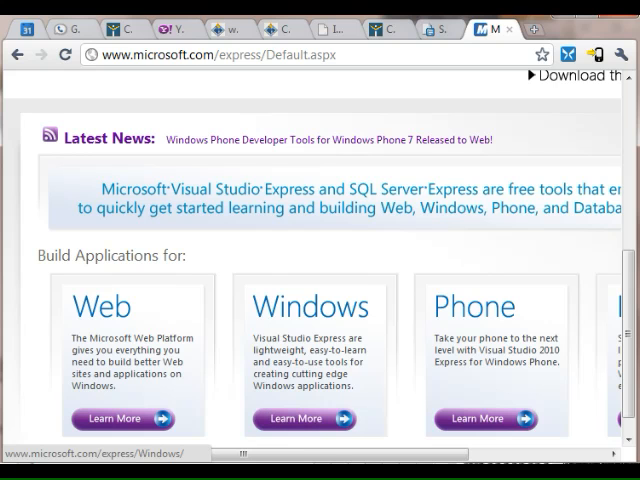
pyautogui.moveTo(294, 418)
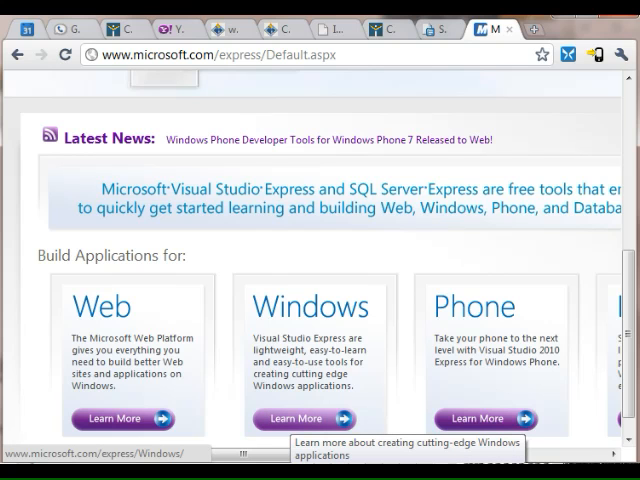
# Step: Open the Visual Studio 2010 Express page for Windows applications and scroll through it
pyautogui.click(295, 418)
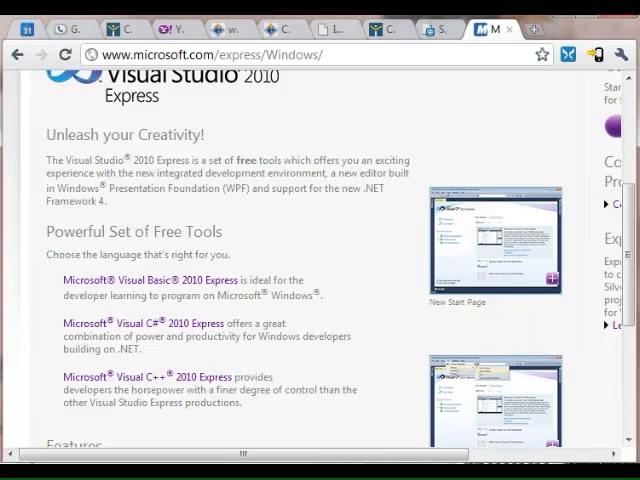
pyautogui.scroll(-3)
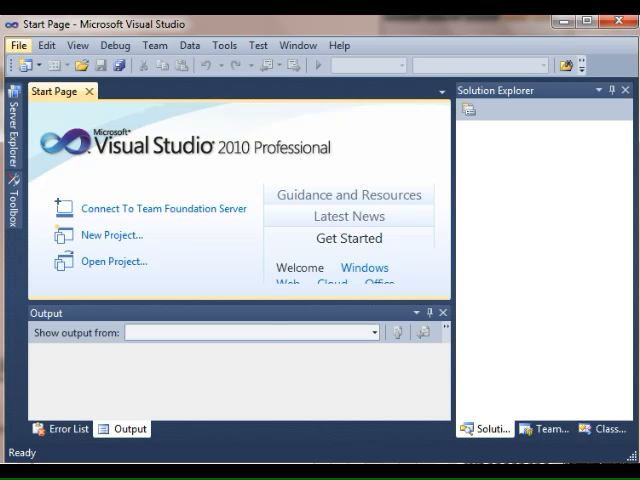
# Step: Create the Visual Basic Windows Forms Application project WindowsApplication3 with a blank Form1
pyautogui.click(17, 45)
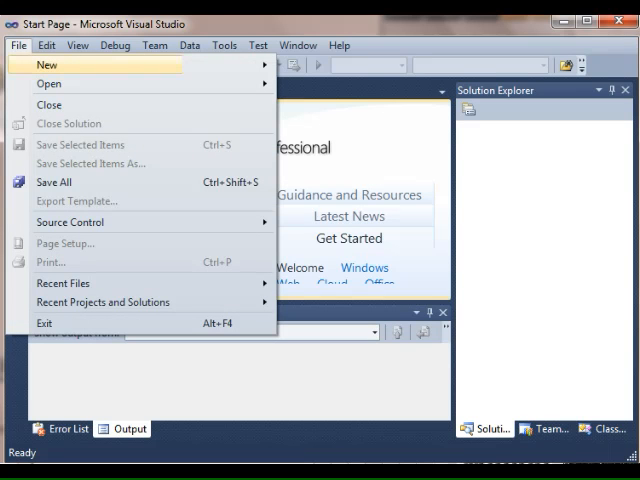
pyautogui.moveTo(47, 64)
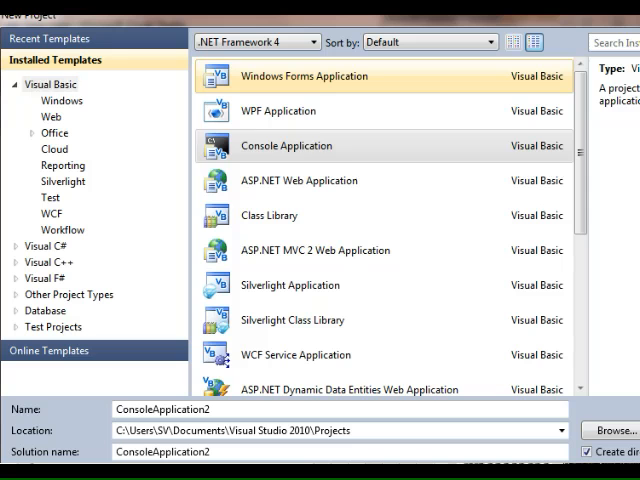
pyautogui.click(305, 76)
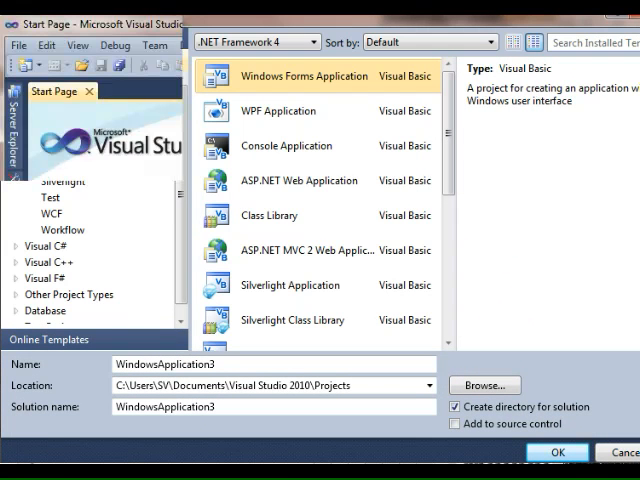
pyautogui.click(557, 452)
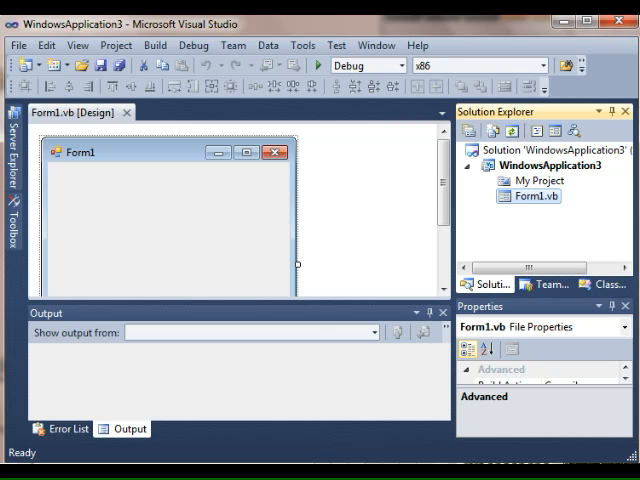
# Step: Dock the Toolbox of Windows Forms controls beside Form1 via View > Other Windows
pyautogui.click(77, 45)
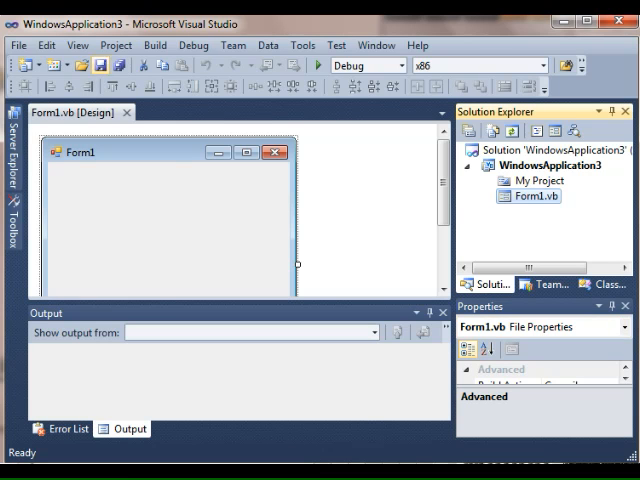
pyautogui.click(77, 45)
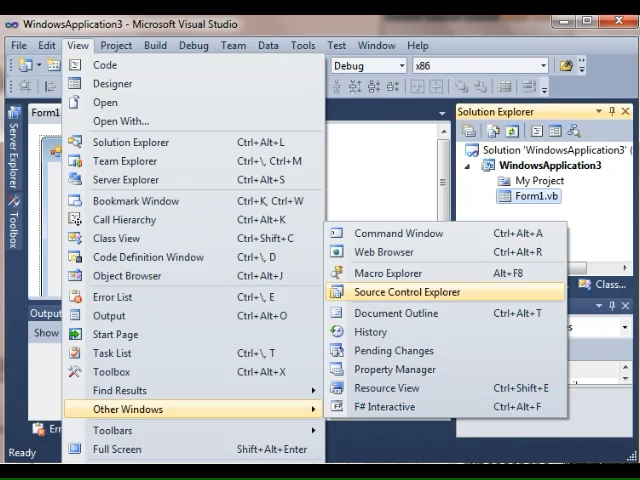
pyautogui.moveTo(394, 369)
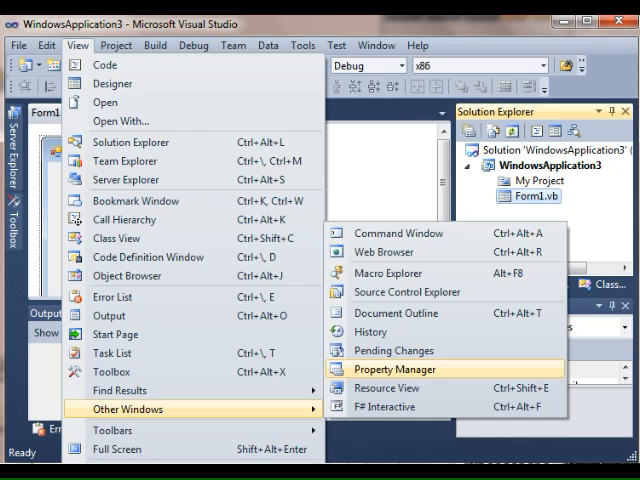
pyautogui.moveTo(119, 276)
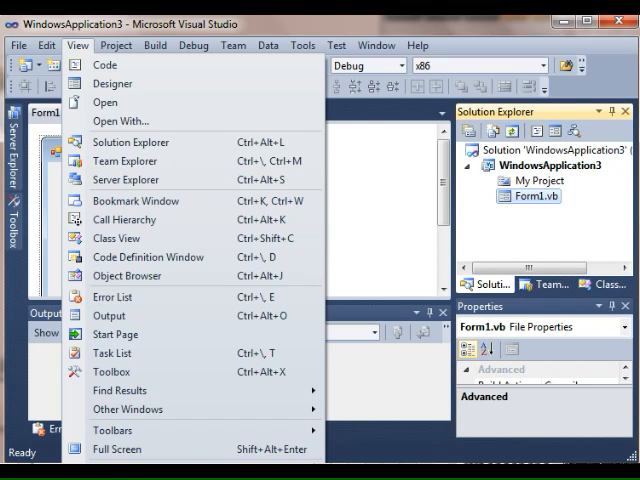
pyautogui.click(112, 83)
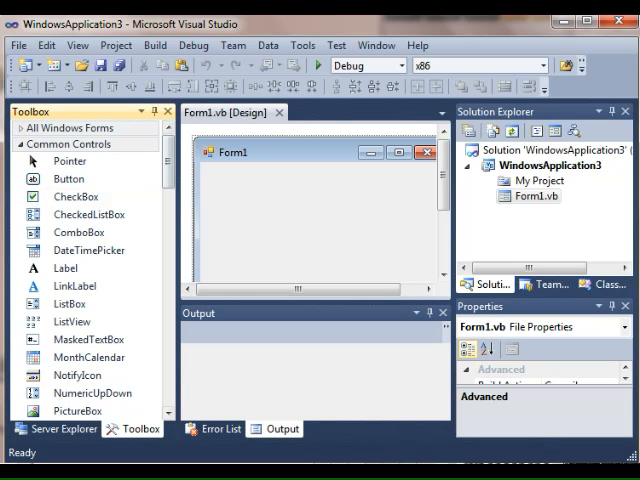
pyautogui.moveTo(70, 178)
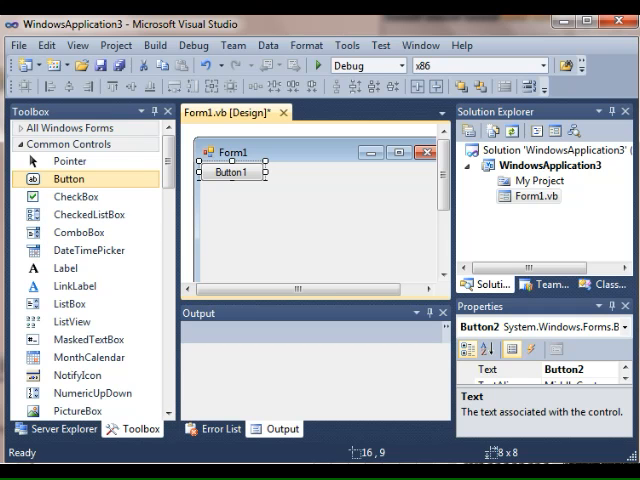
# Step: Select the new Button1 on Form1 for editing its Text property
pyautogui.click(230, 171)
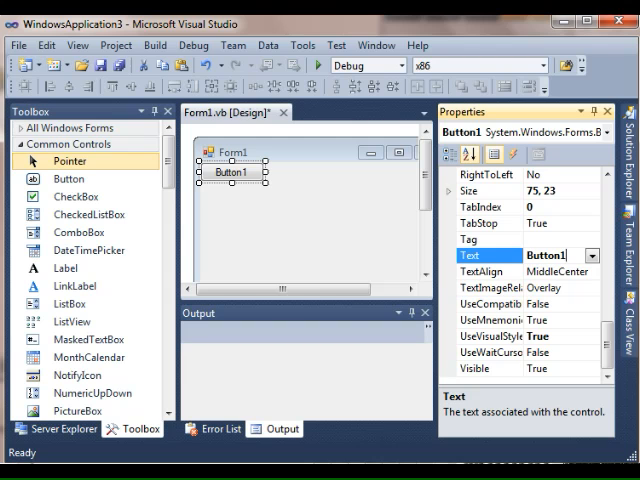
# Step: Set the button's text to Calculate and Form1's title to Addition Program
pyautogui.write('Calc')
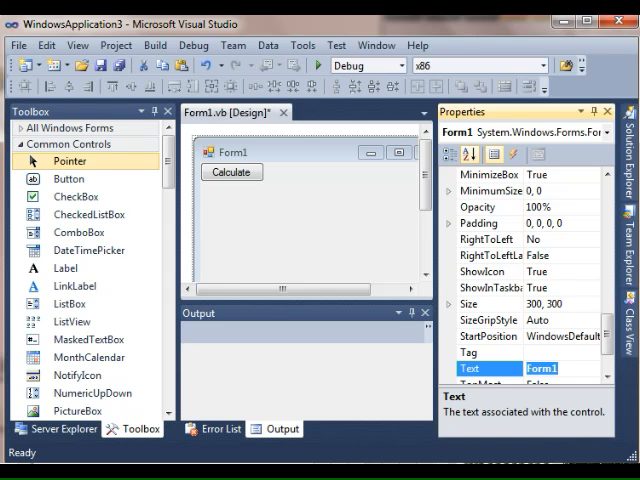
pyautogui.write('Additio')
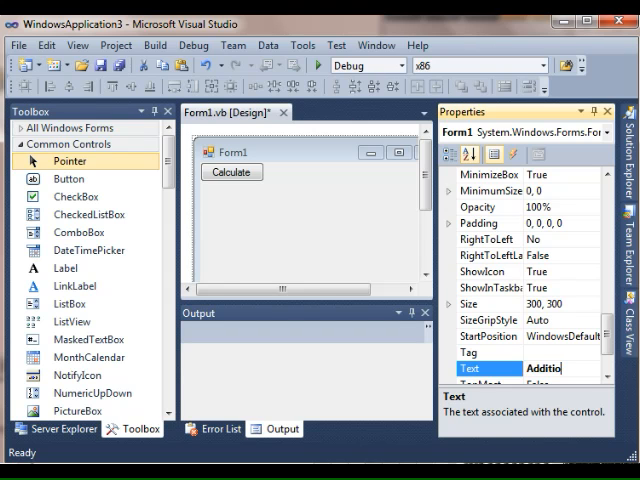
pyautogui.write('n Program')
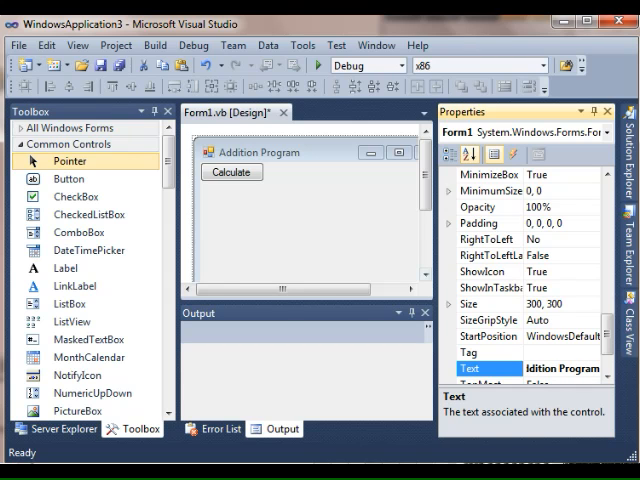
pyautogui.moveTo(495, 255)
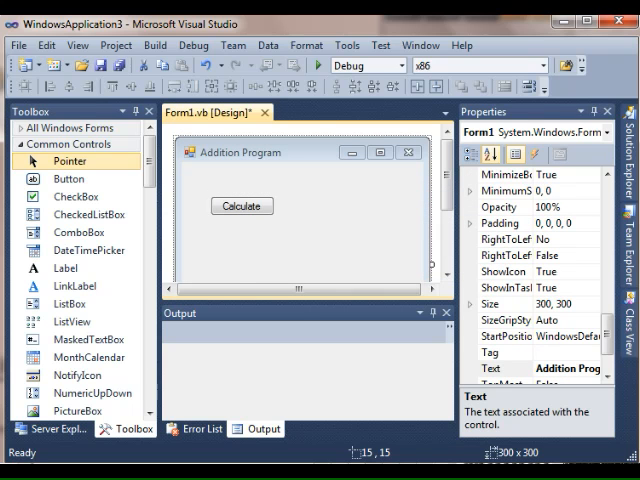
# Step: Generate empty Button1_Click and Form1_Load handlers in Form1.vb from the designer
pyautogui.click(190, 112)
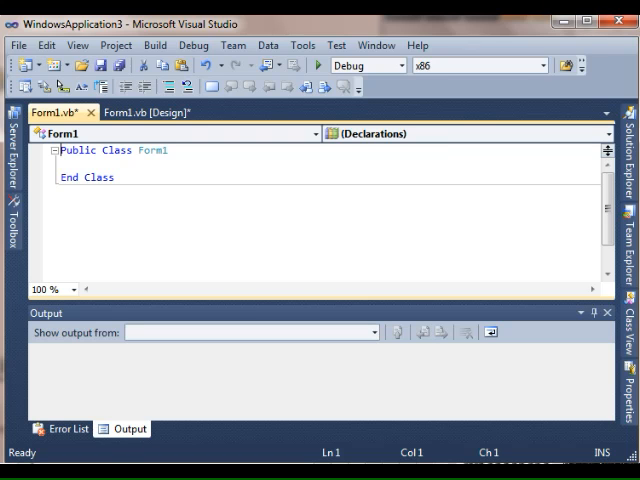
pyautogui.moveTo(47, 113)
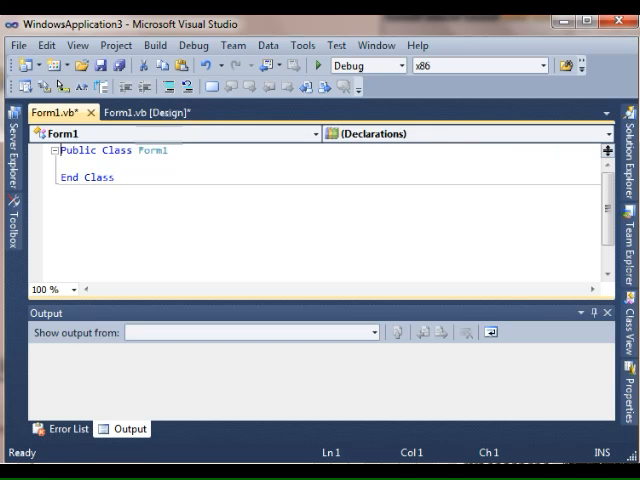
pyautogui.click(135, 112)
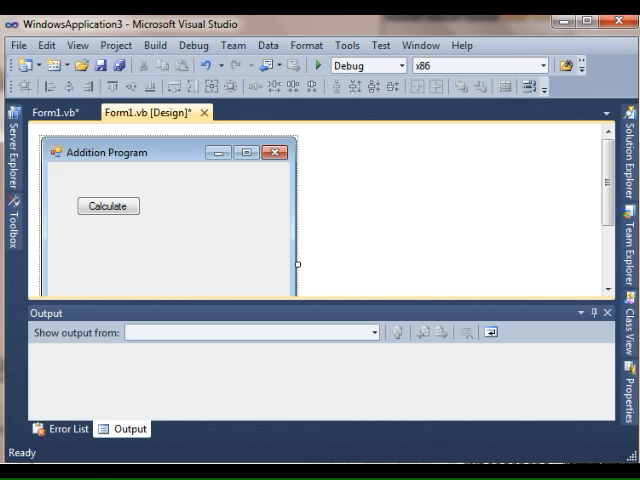
pyautogui.doubleClick(108, 205)
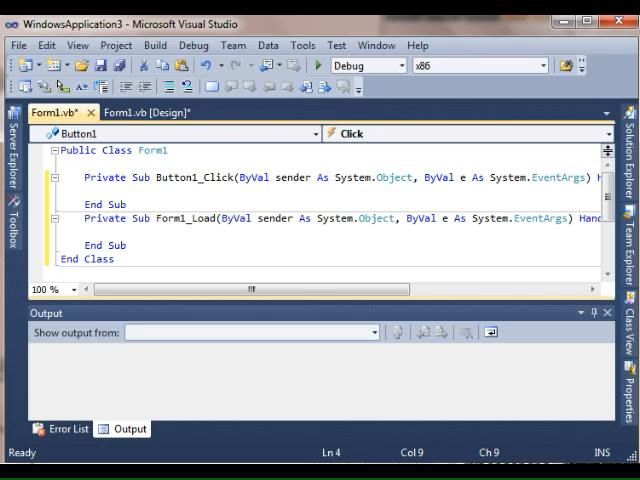
pyautogui.click(107, 189)
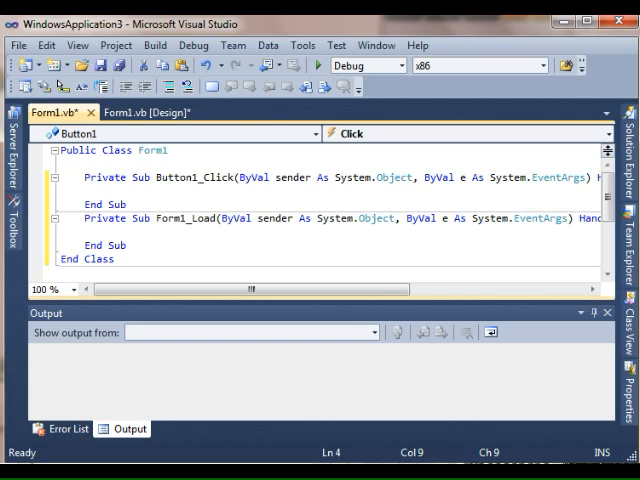
pyautogui.click(105, 190)
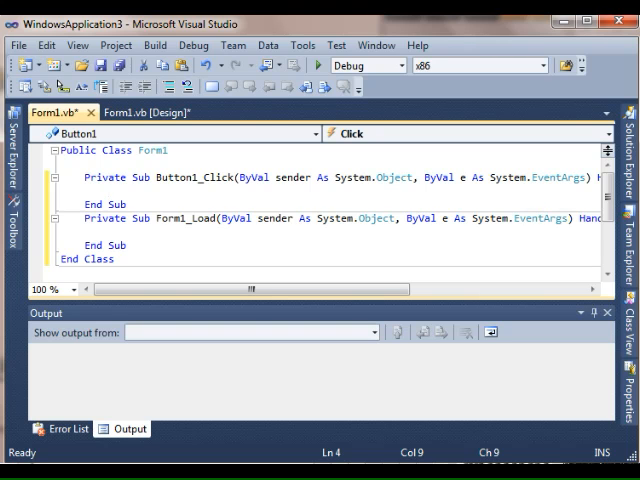
# Step: Delete the empty Form1_Load Sub, leaving only Button1_Click in Form1.vb
pyautogui.click(107, 190)
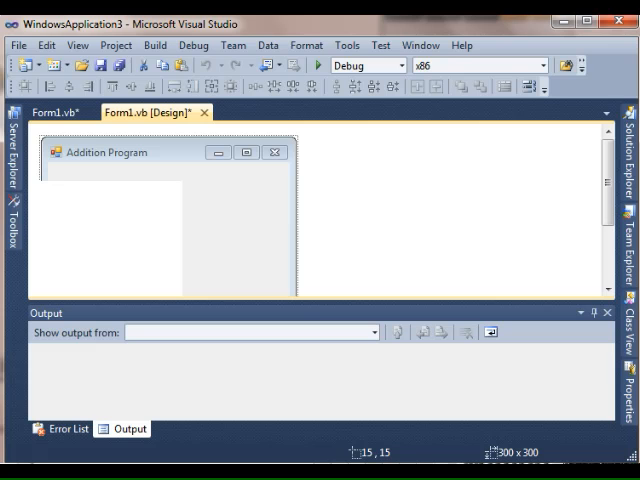
pyautogui.click(42, 112)
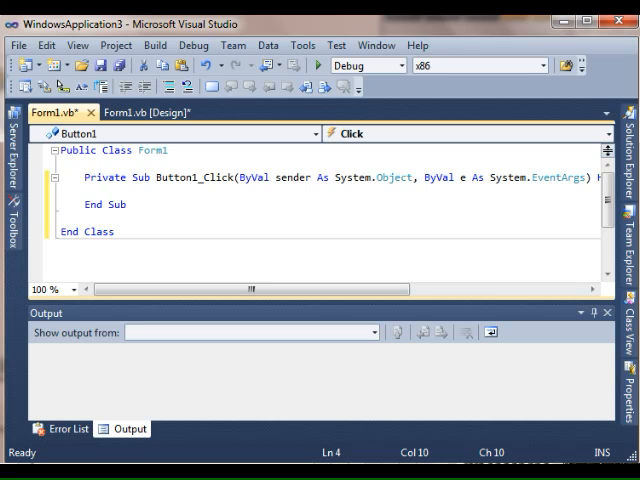
# Step: Type MessageBox.Show(" inside Button1_Click using IntelliSense completion
pyautogui.write('mess')
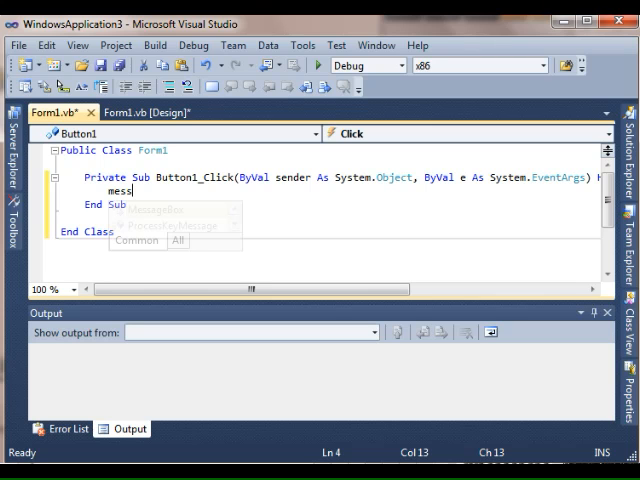
pyautogui.write('MessageBox')
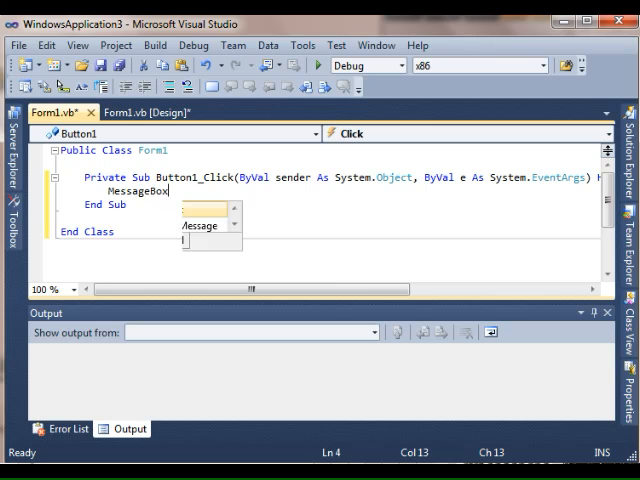
pyautogui.write('.')
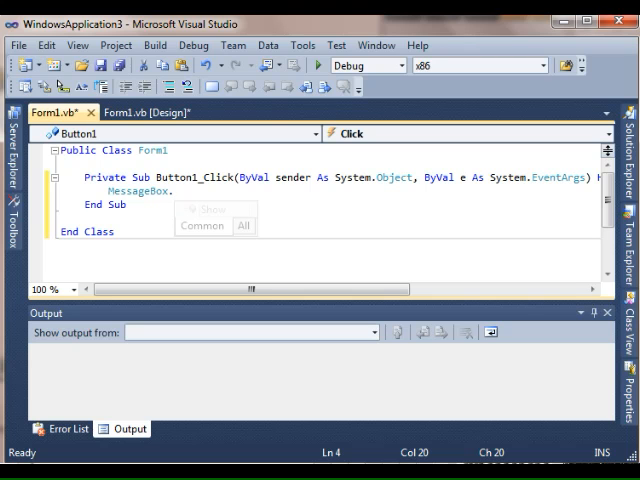
pyautogui.write('.')
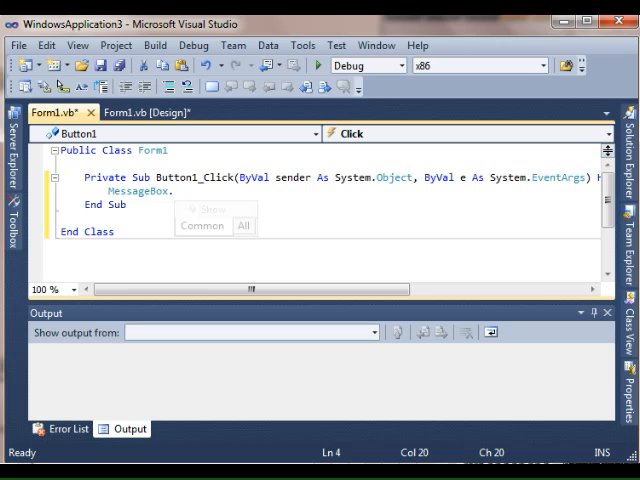
pyautogui.write('Show')
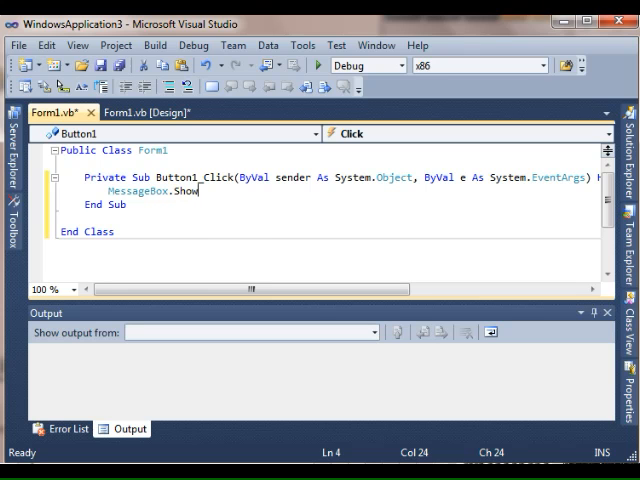
pyautogui.write('("')
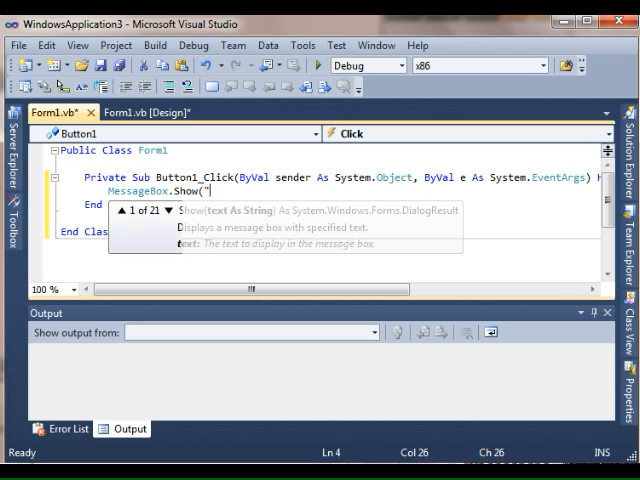
# Step: Finish the Button1_Click line as MessageBox.Show("Hello") before running the program
pyautogui.write('Hello')
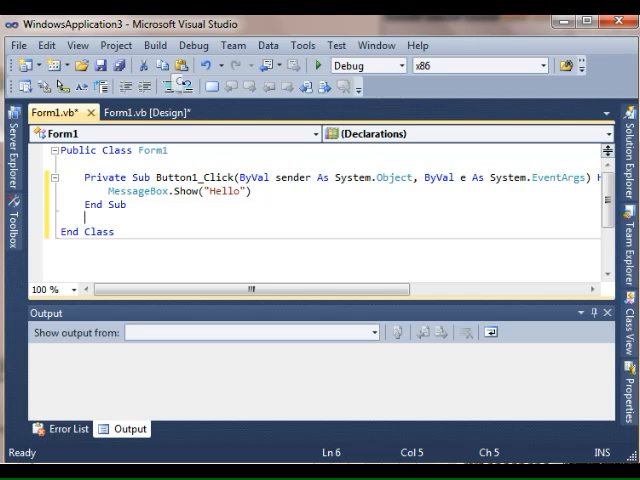
pyautogui.click(192, 45)
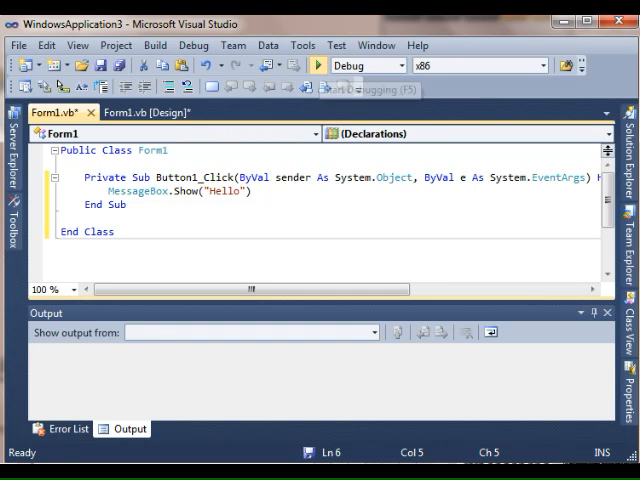
# Step: Run the app with F5, click Calculate, and dismiss the Hello message box
pyautogui.click(320, 65)
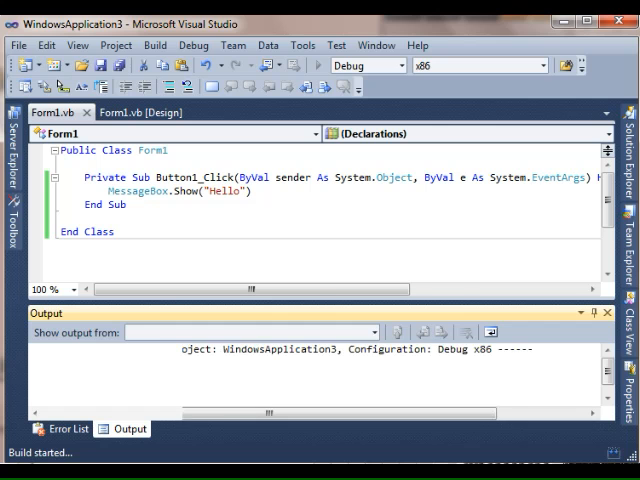
pyautogui.press('F5')
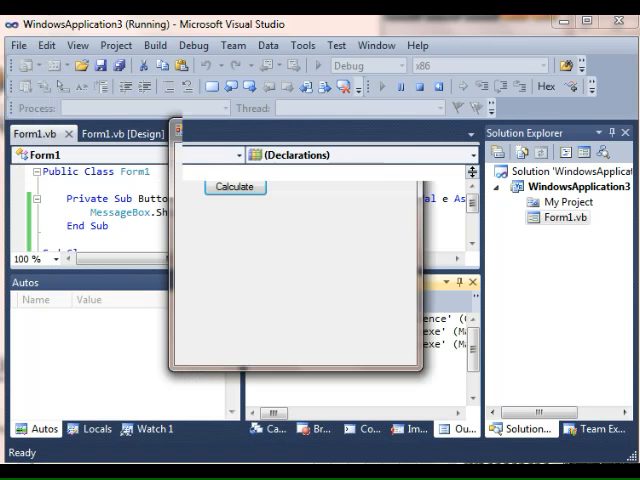
pyautogui.click(234, 186)
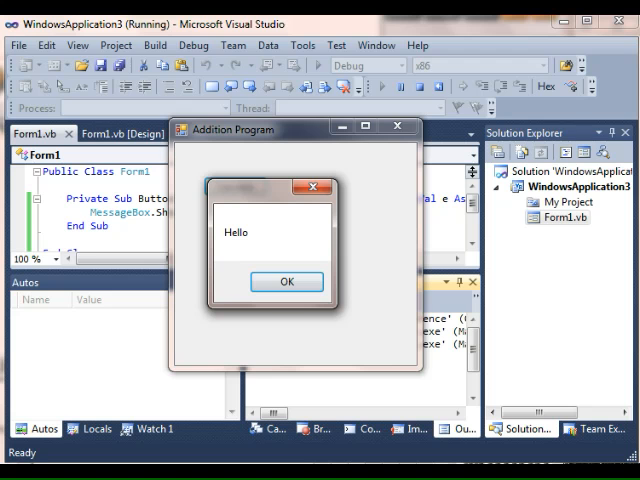
pyautogui.click(285, 281)
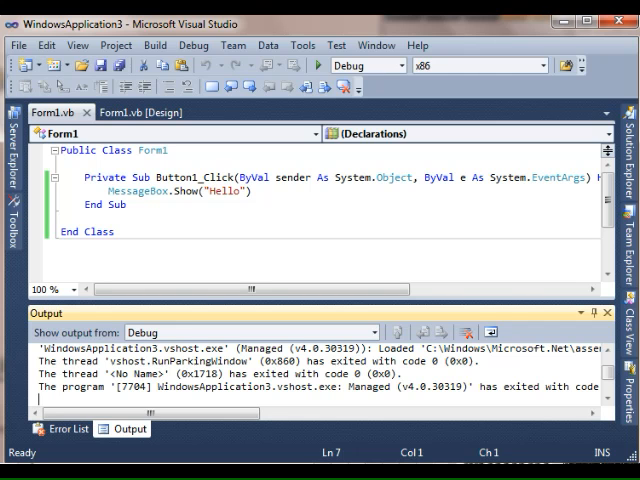
# Step: Bring up the File menu to reach Save All
pyautogui.click(18, 45)
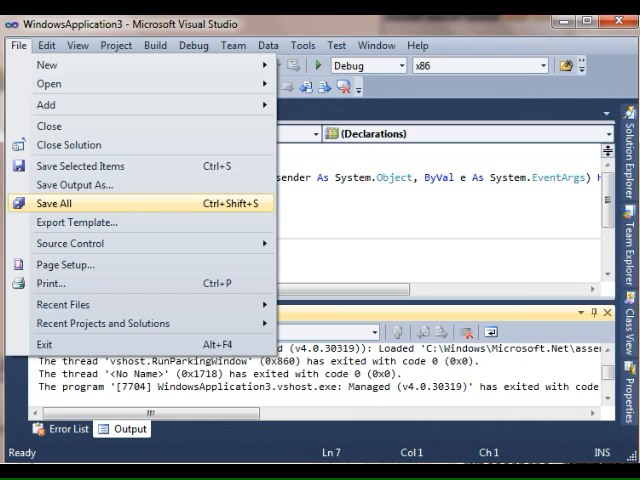
pyautogui.moveTo(75, 185)
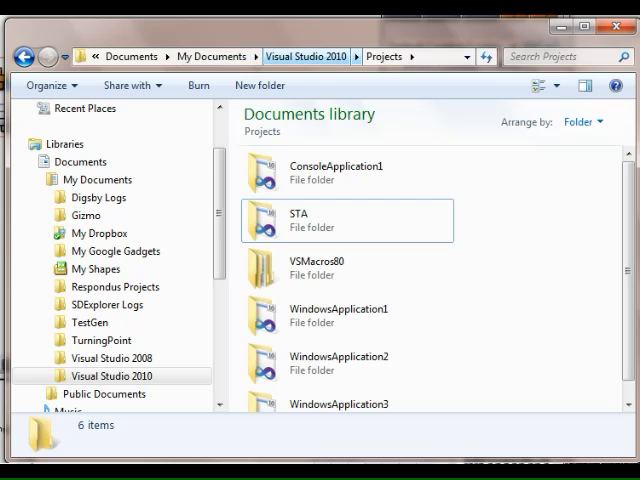
# Step: Switch the Projects folder to larger icons and right-click the WindowsApplication3 folder
pyautogui.click(384, 56)
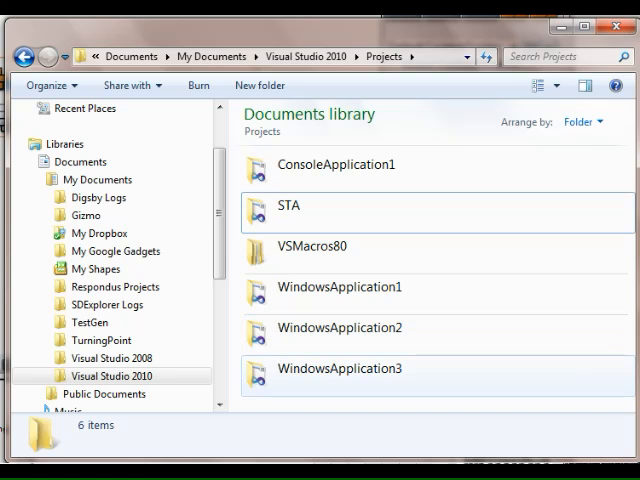
pyautogui.rightClick(340, 368)
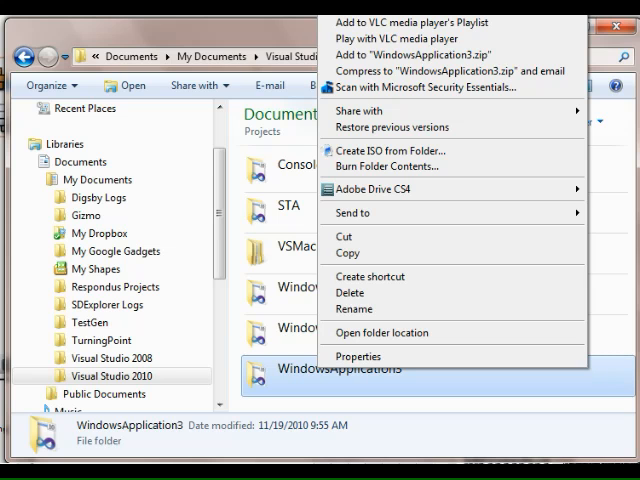
pyautogui.moveTo(354, 212)
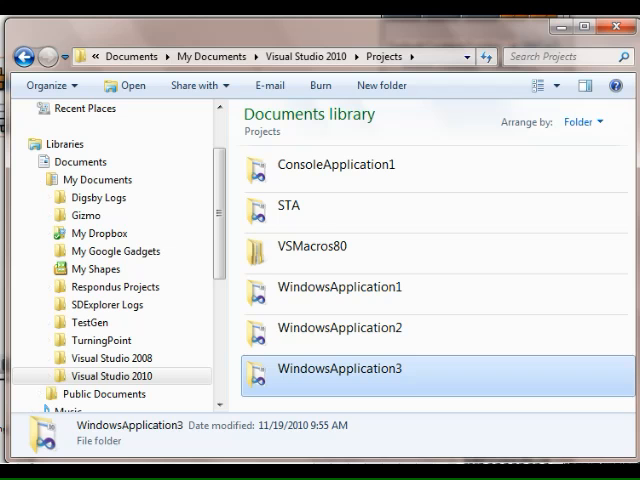
# Step: Open WindowsApplication3 and its inner project folder, scrolling through bin, obj and Form1 files
pyautogui.doubleClick(340, 368)
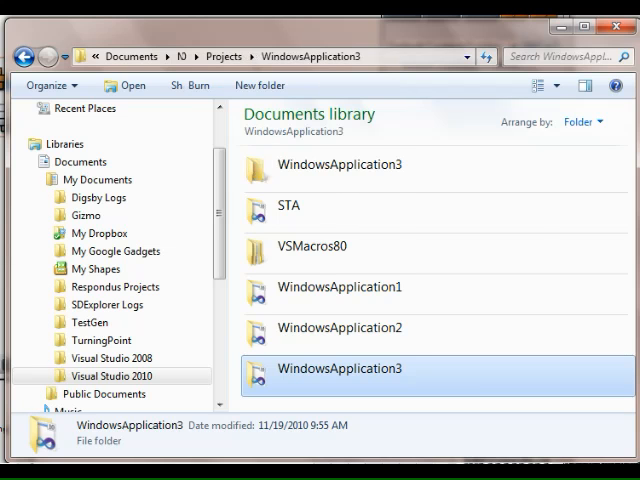
pyautogui.doubleClick(340, 368)
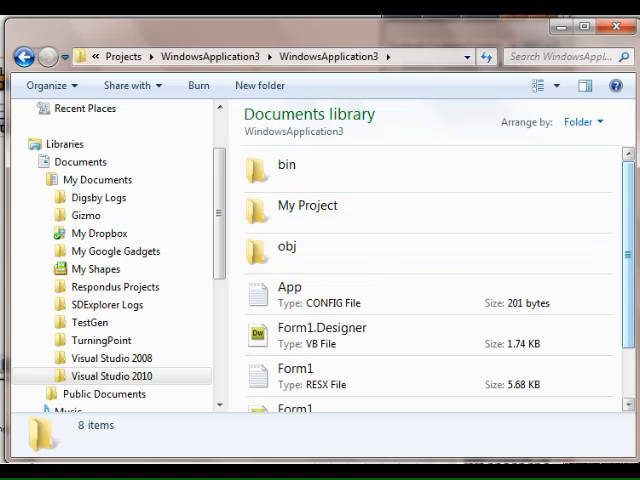
pyautogui.scroll(-3)
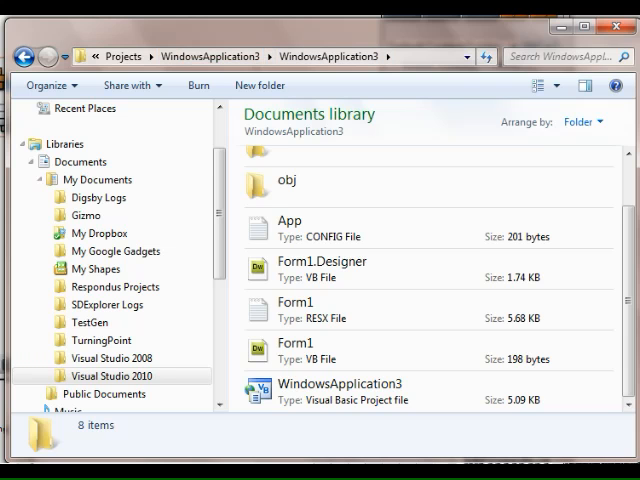
# Step: Go back to the outer folder and open WindowsApplication3.sln in Visual Studio
pyautogui.click(330, 351)
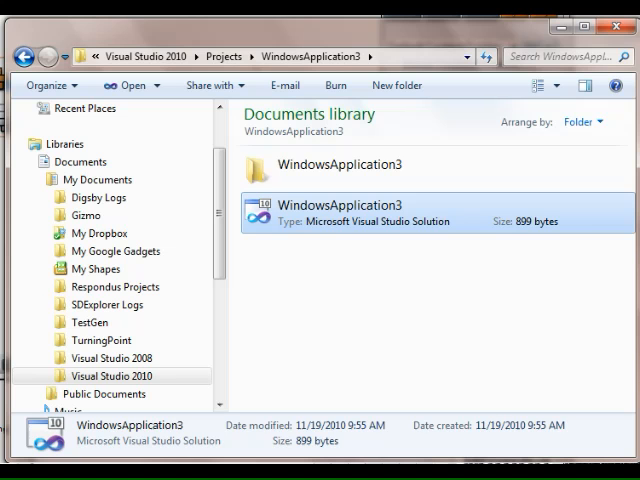
pyautogui.doubleClick(340, 205)
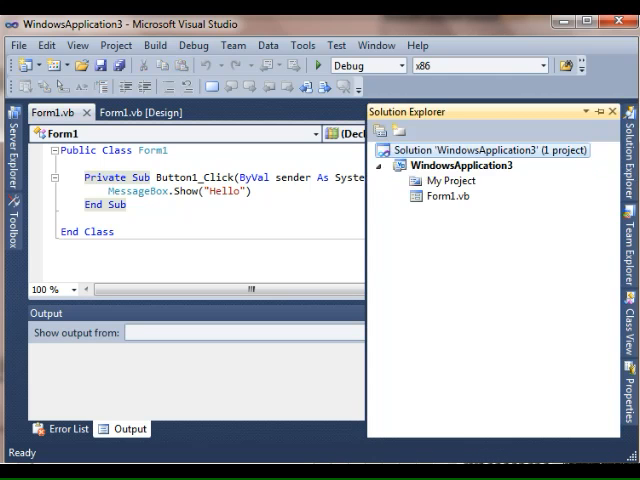
# Step: Show the Form1.vb [Design] tab and right-click the WindowsApplication3 project in Solution Explorer
pyautogui.click(446, 196)
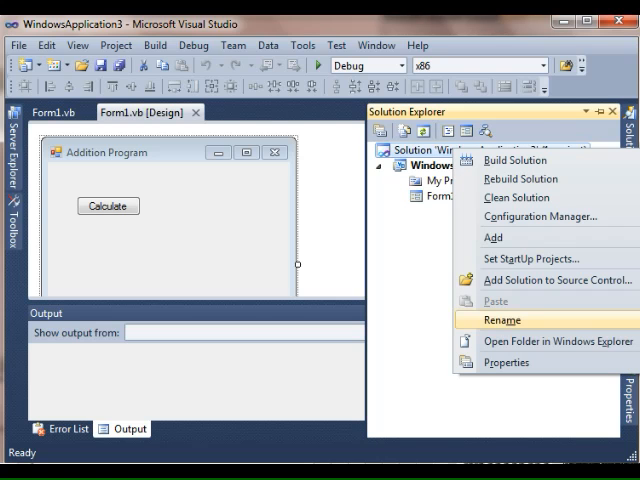
pyautogui.rightClick(459, 164)
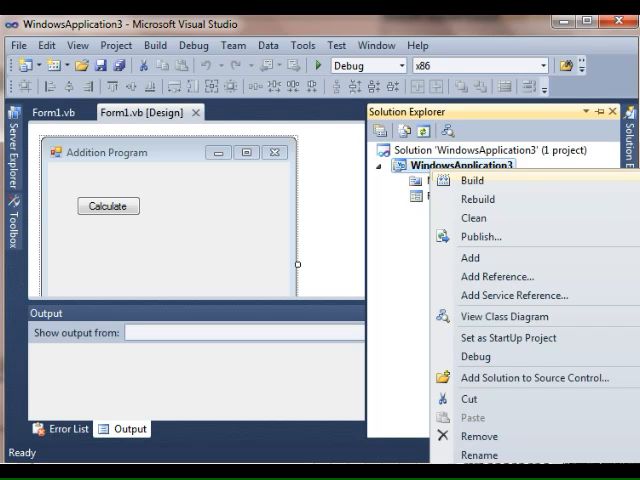